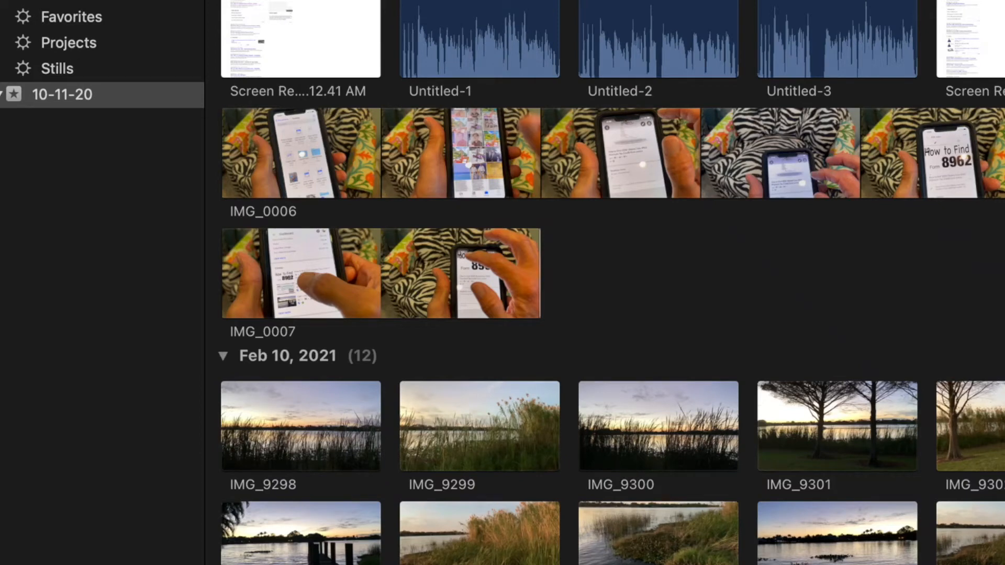
pyautogui.moveTo(774, 289)
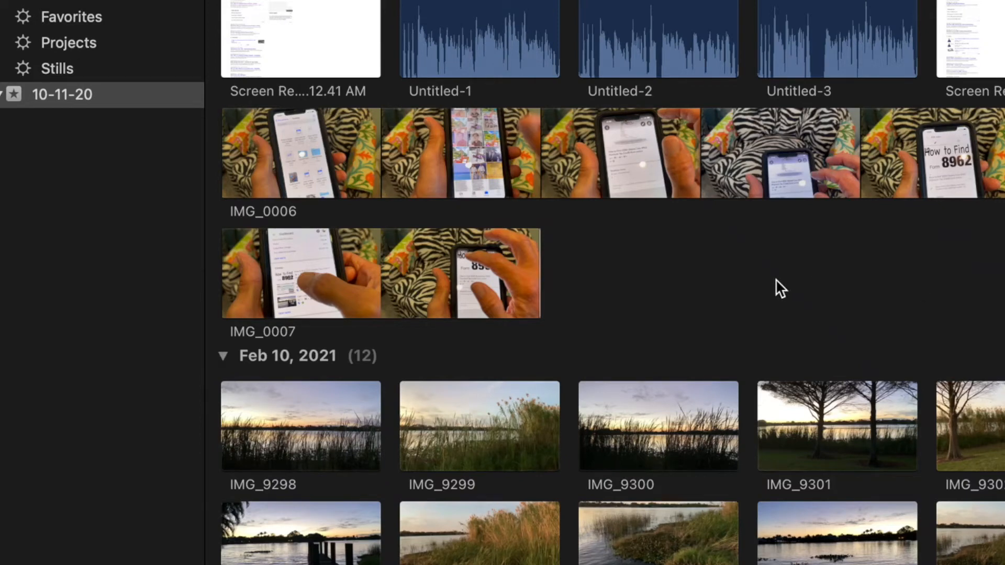
pyautogui.moveTo(329, 279)
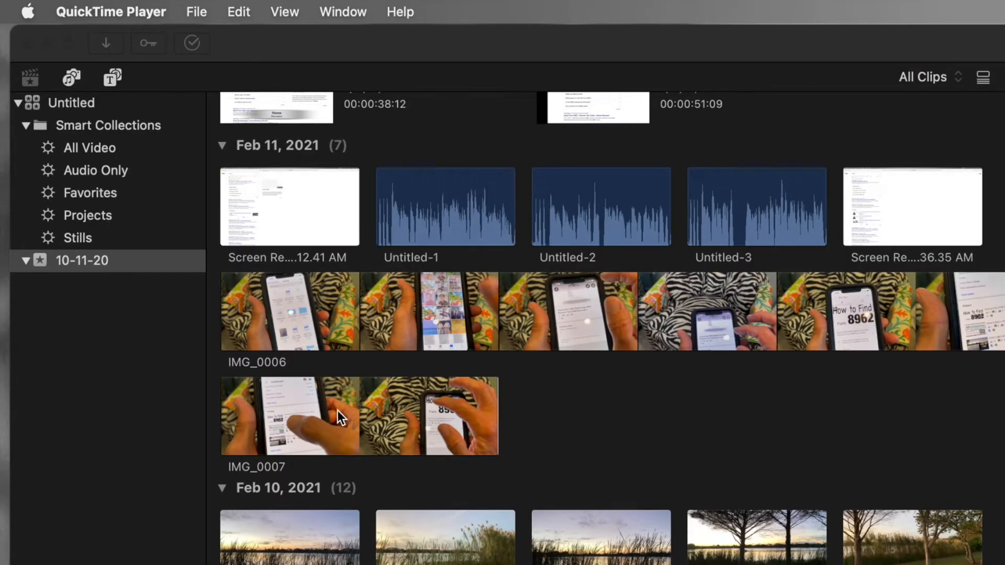
# Select the IMG_0007 clip in the browser and bring up the File menu's Share destinations.
pyautogui.click(343, 417)
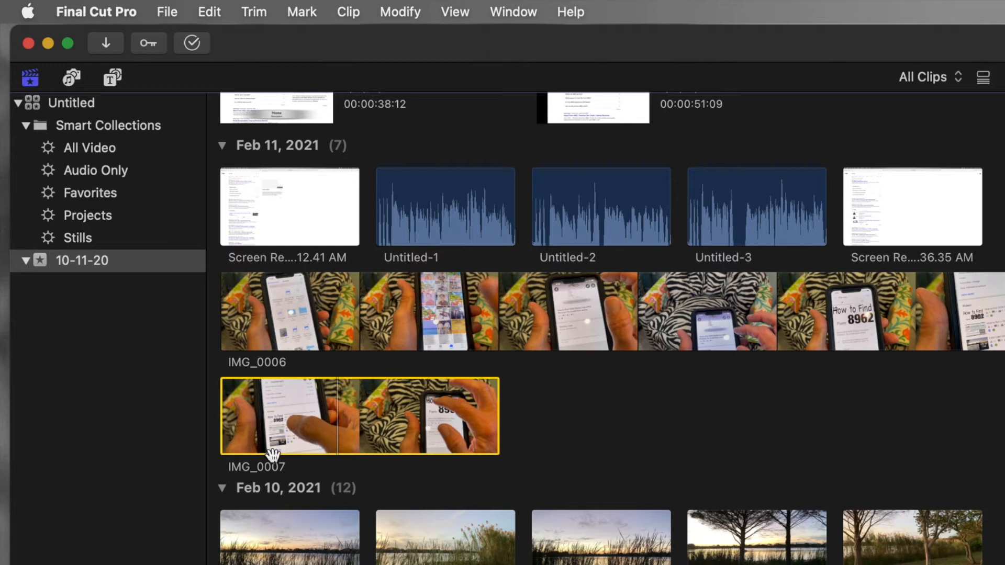
pyautogui.moveTo(293, 439)
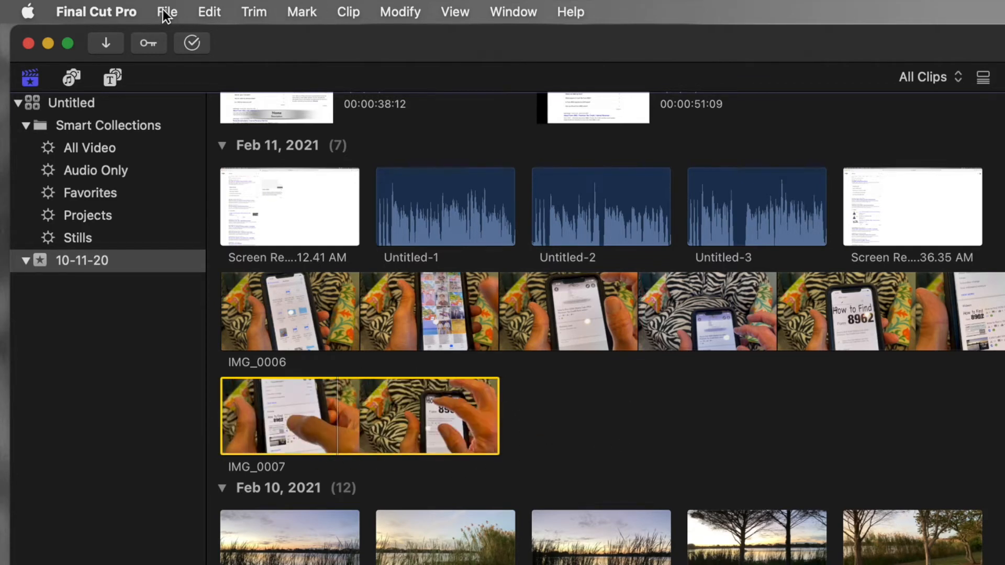
pyautogui.click(167, 11)
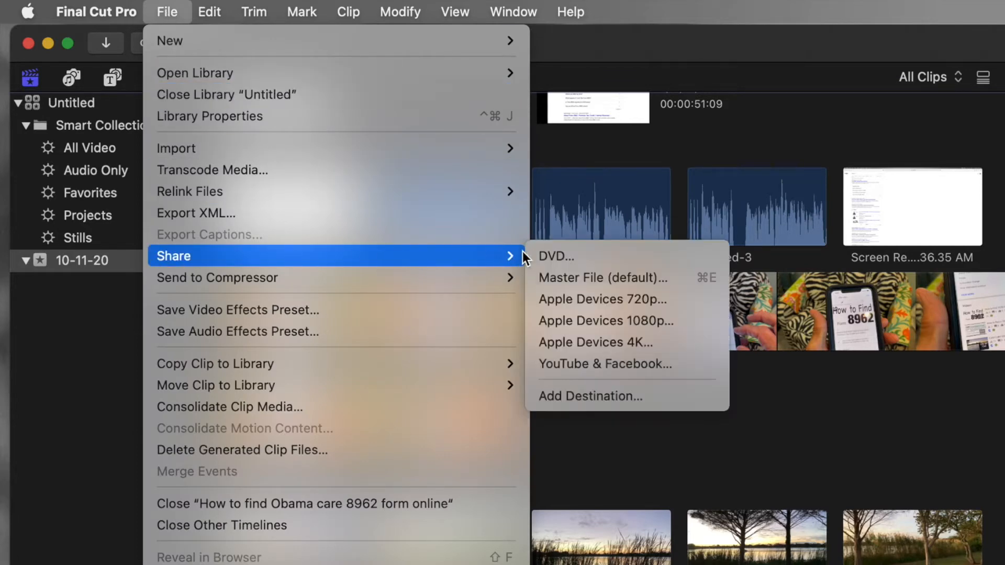
pyautogui.moveTo(590, 328)
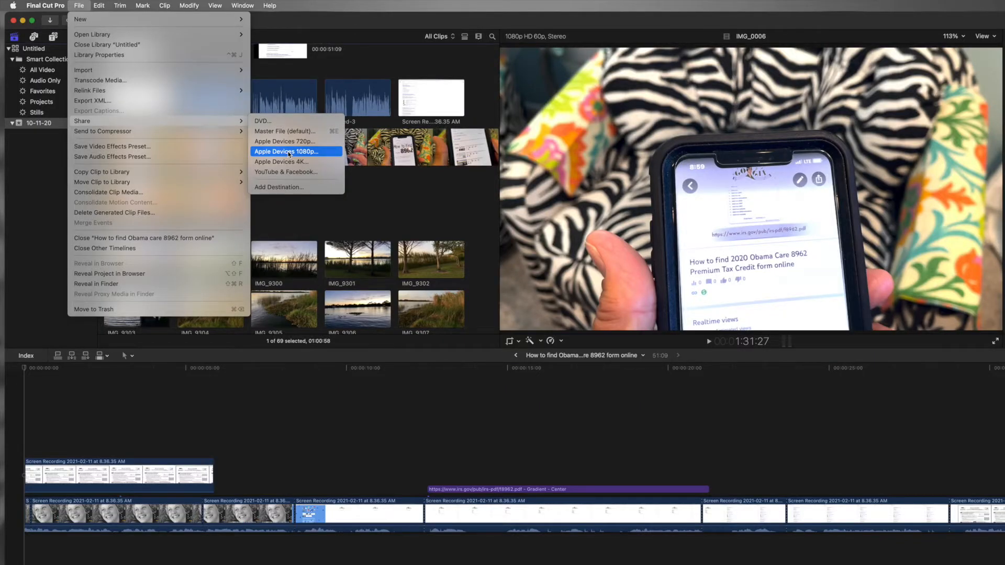
# Choose Apple Devices 1080p and retitle the export "How to make a video public in YT Studio".
pyautogui.click(285, 151)
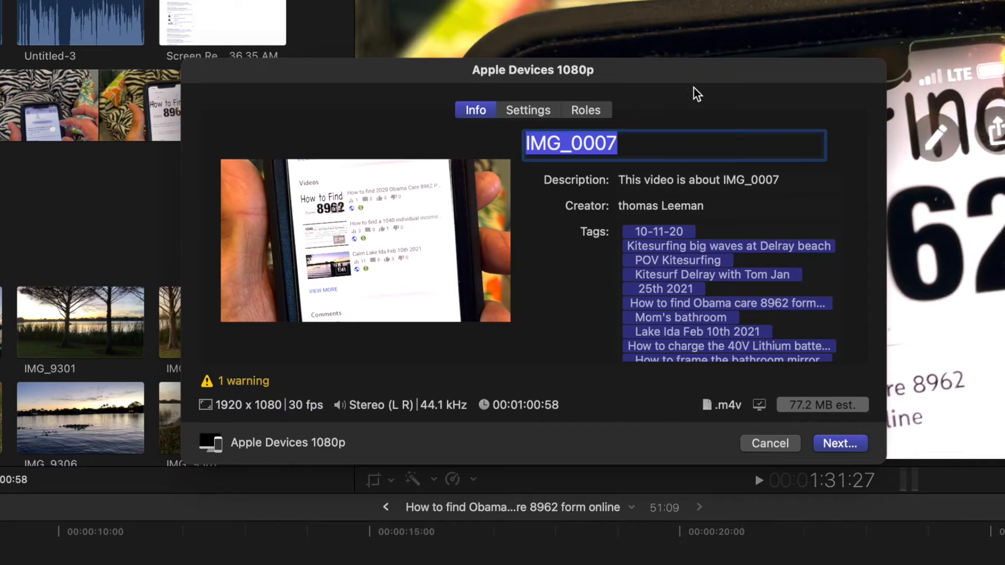
pyautogui.moveTo(660, 109)
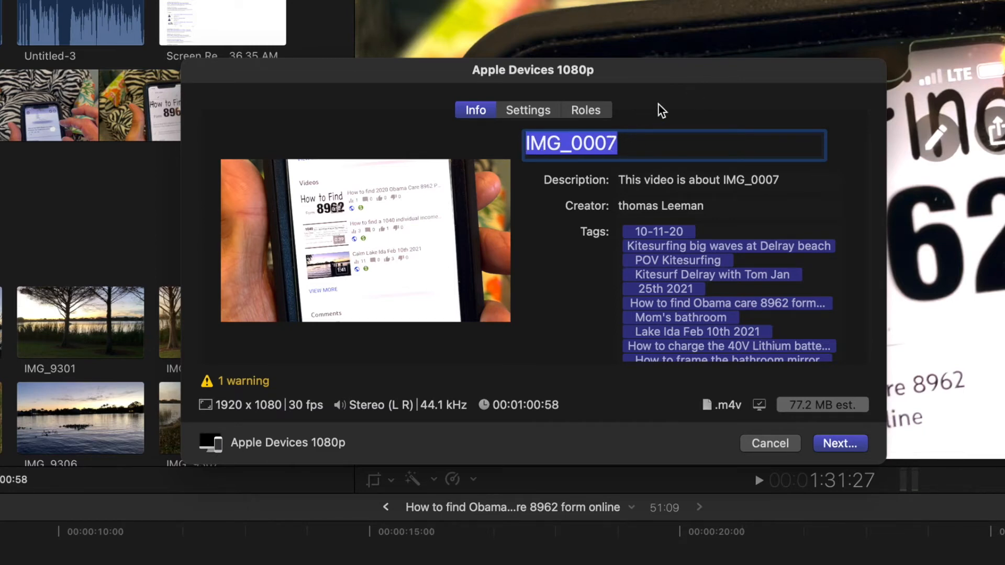
pyautogui.write('H')
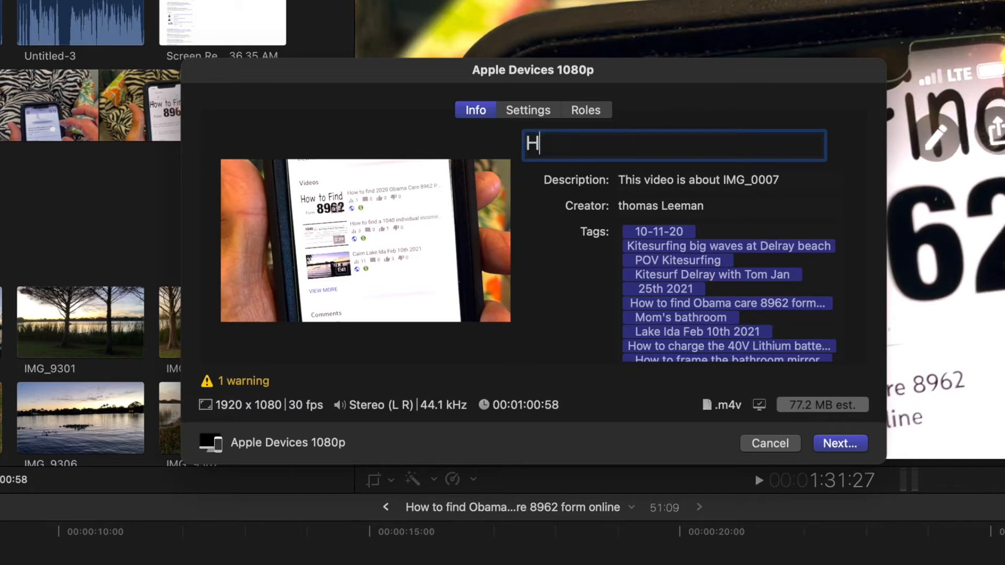
pyautogui.write('ow to ma')
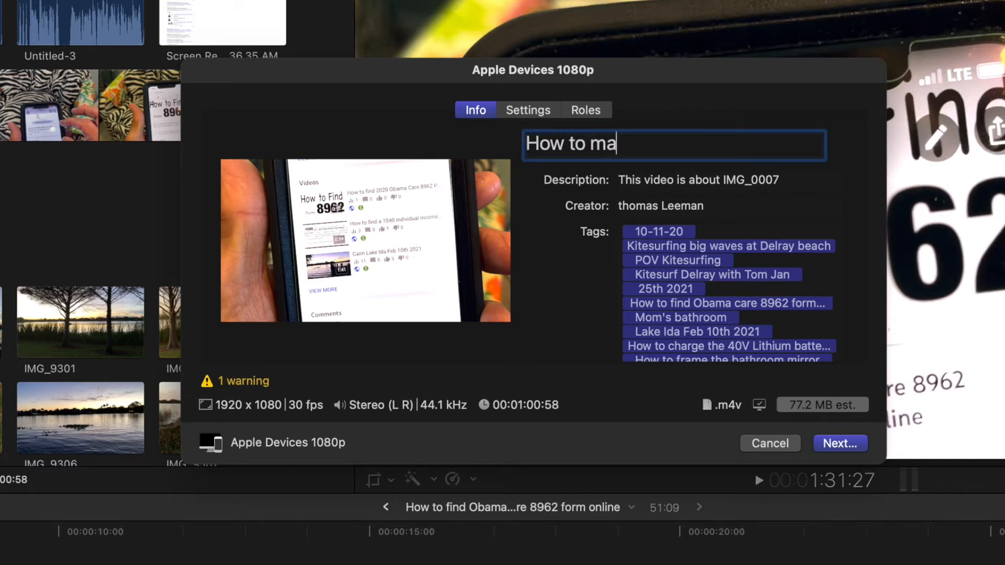
pyautogui.write('ke a vid')
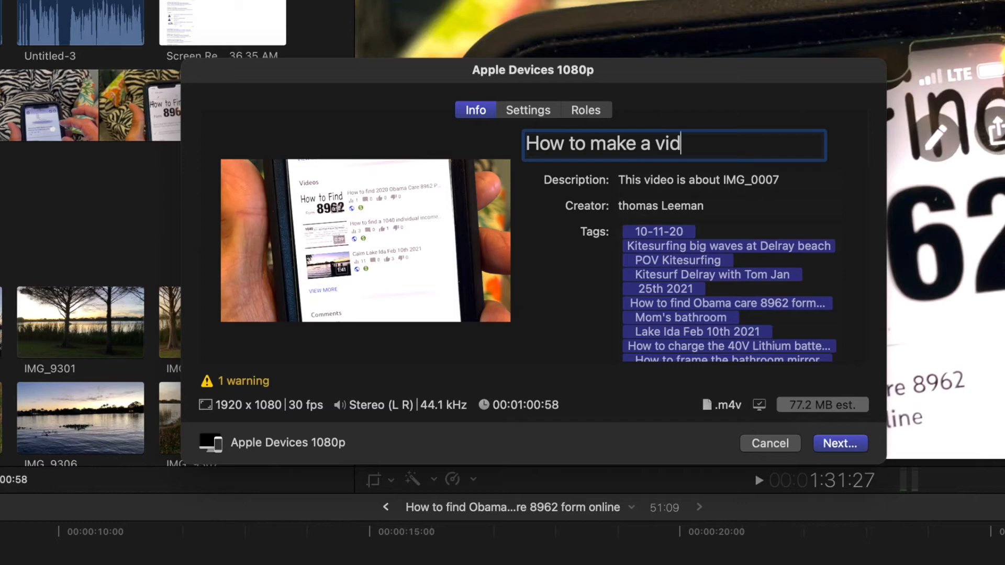
pyautogui.write('eo publi')
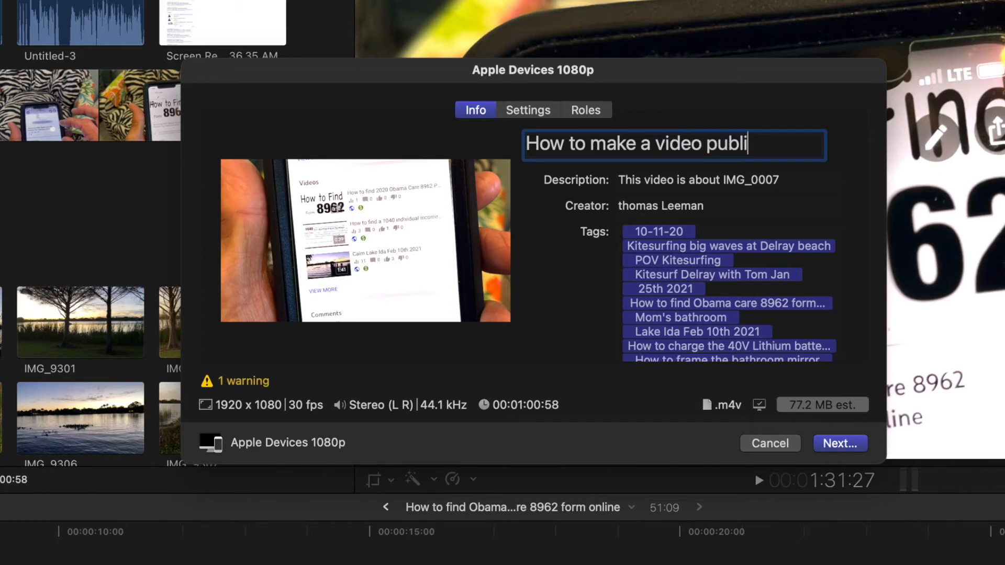
pyautogui.write('c in YT St')
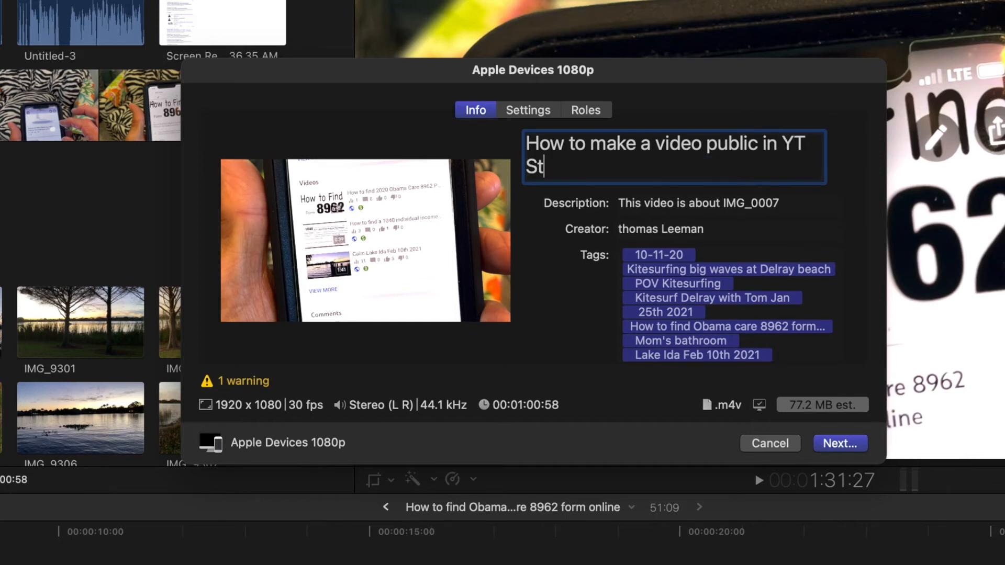
pyautogui.write('udio')
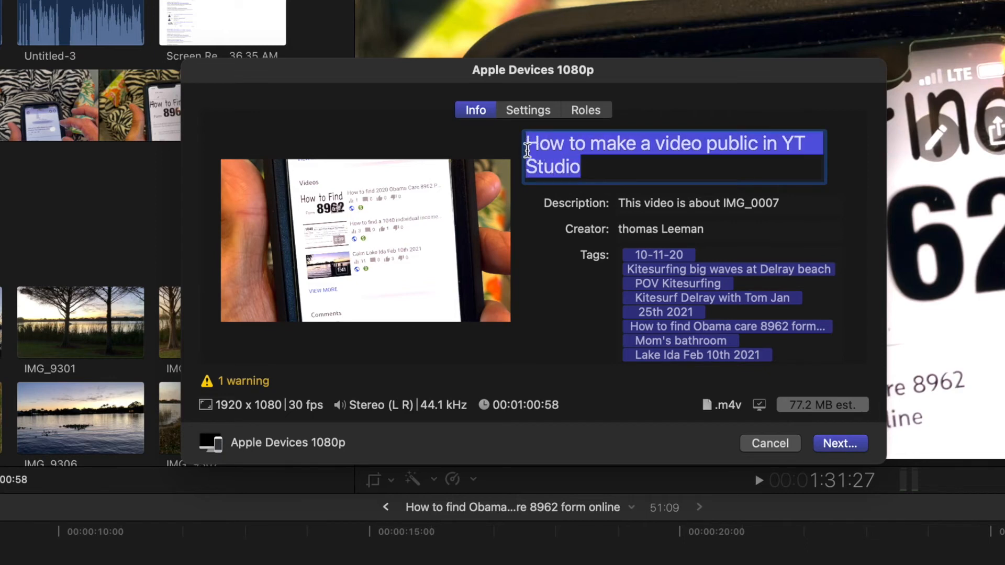
pyautogui.moveTo(784, 207)
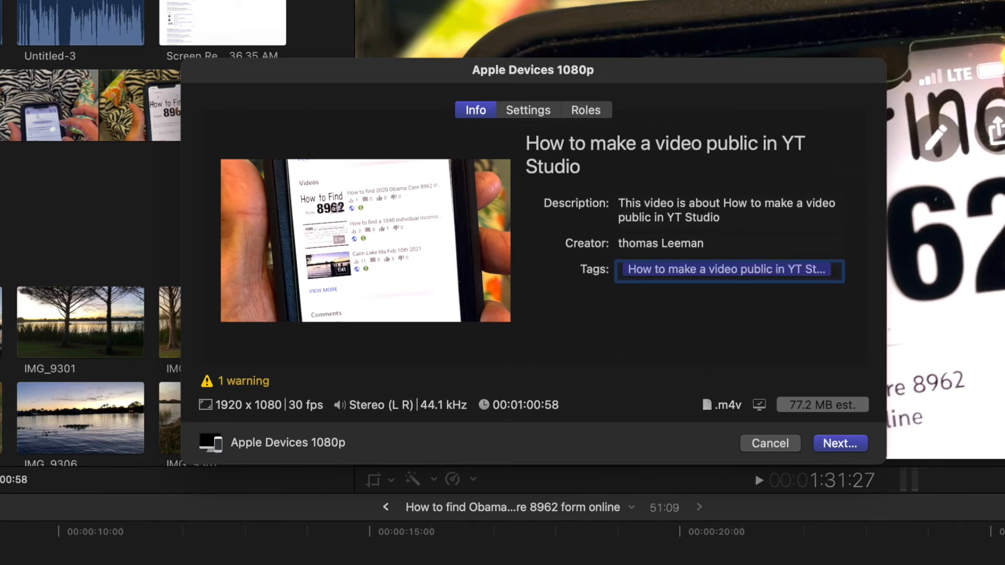
# Replace the tag list with a single tag matching the new title.
pyautogui.click(839, 444)
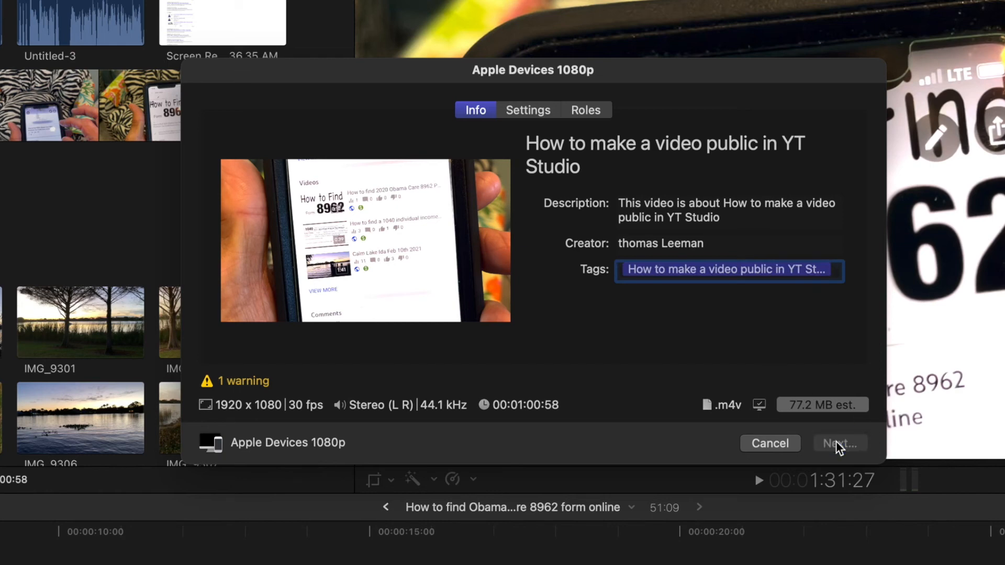
# Proceed to the save sheet and save the export to the Desktop.
pyautogui.click(839, 444)
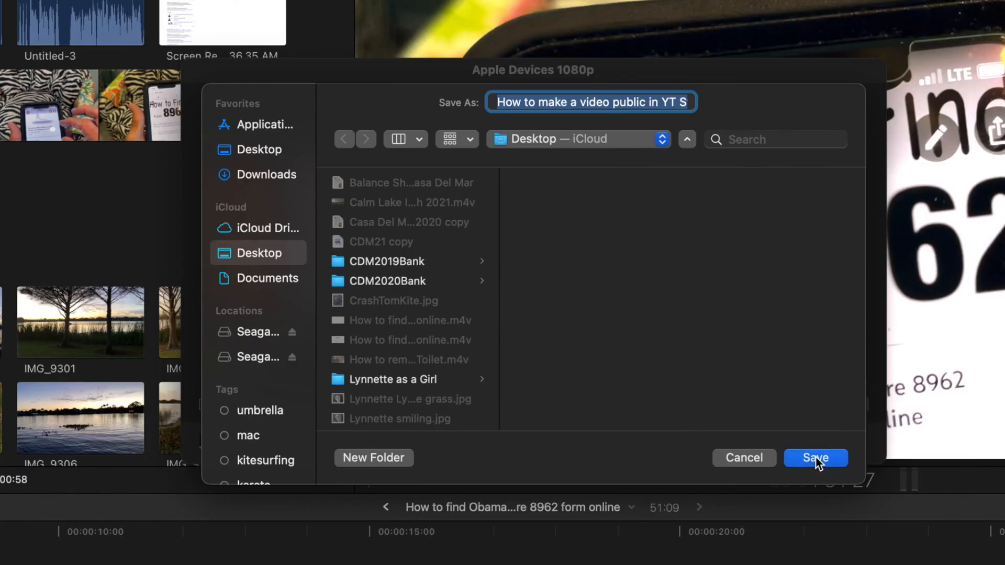
pyautogui.click(815, 459)
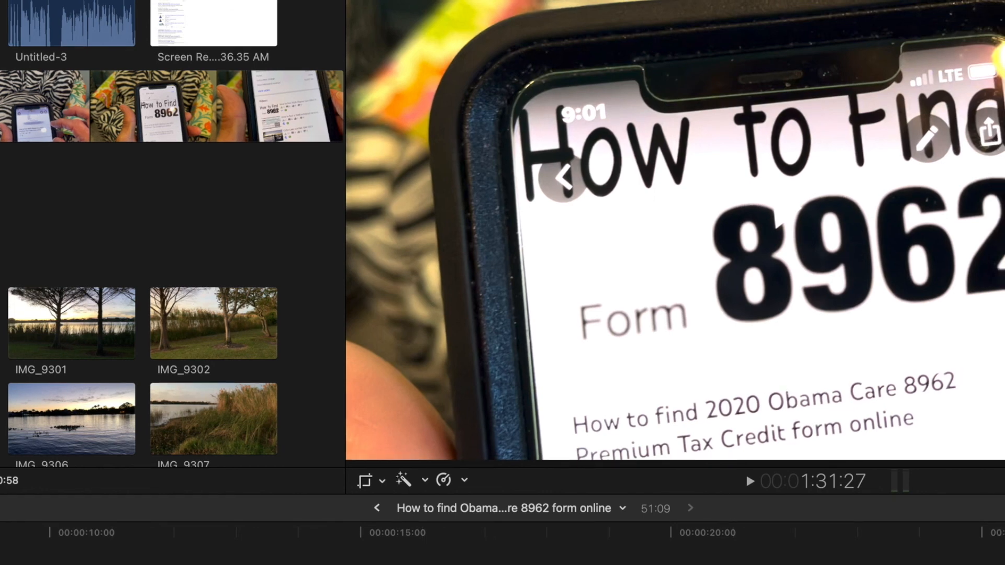